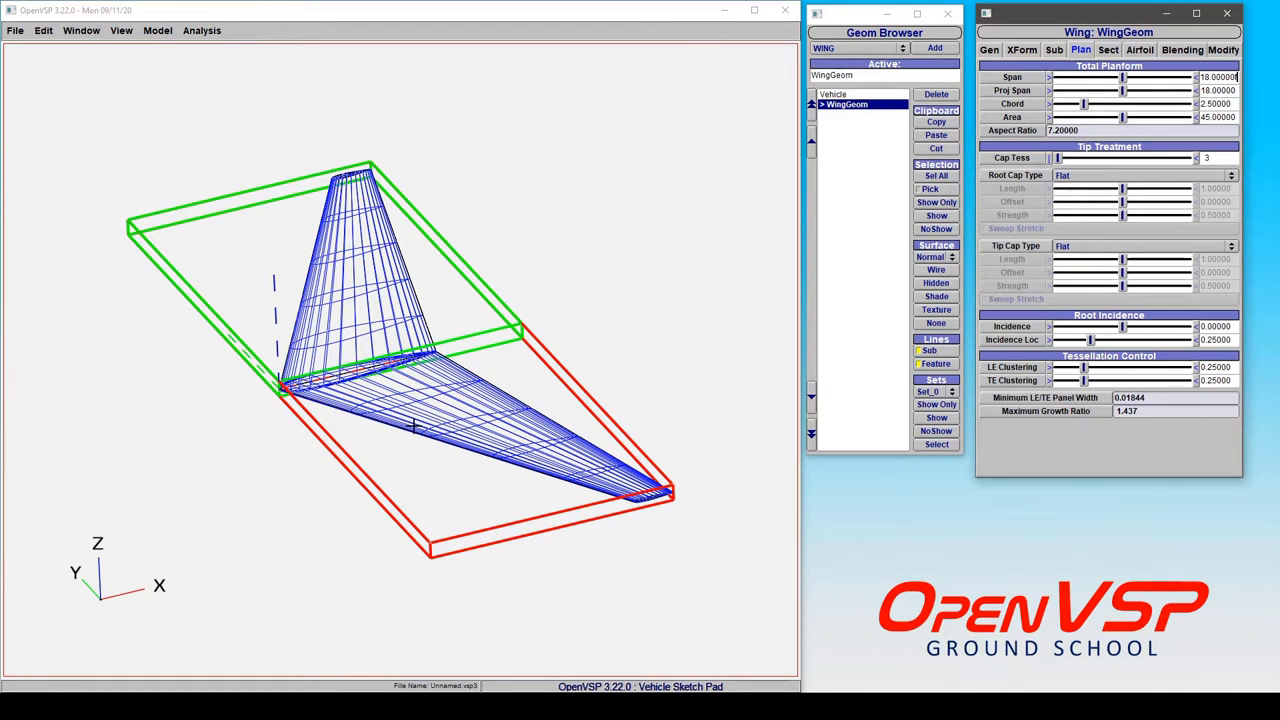
pyautogui.moveTo(1064, 64)
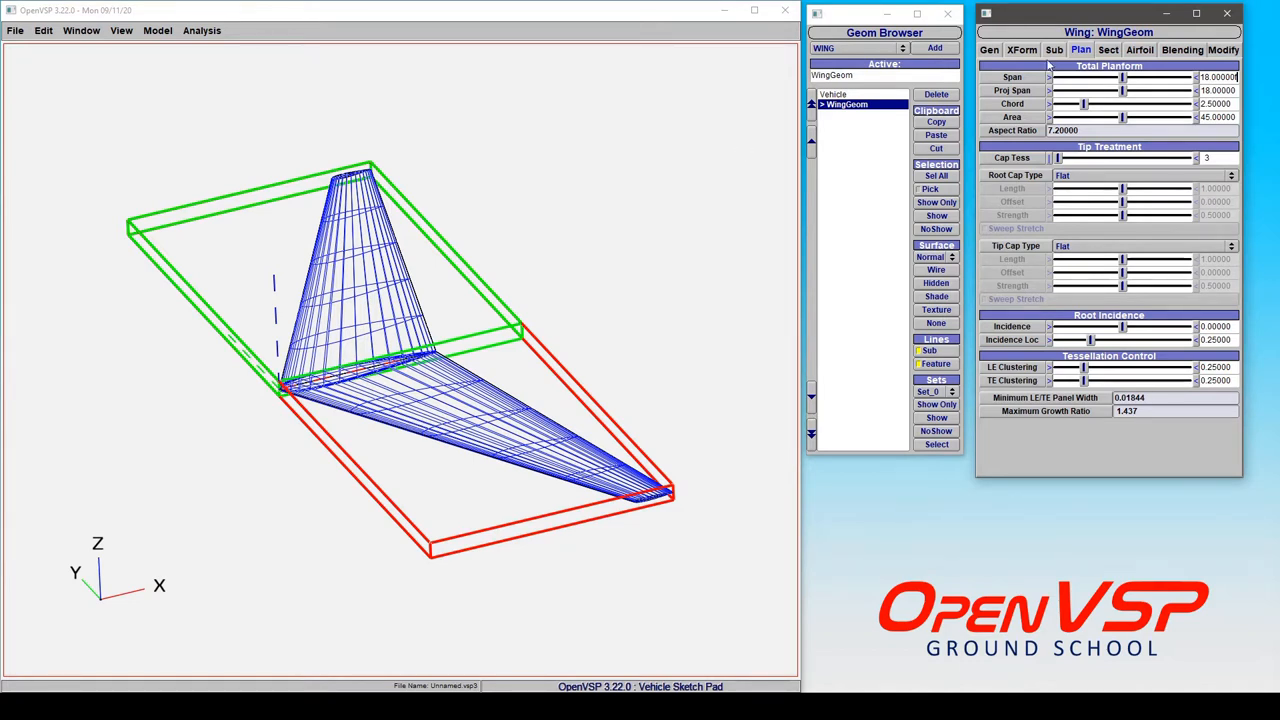
# Set the wing's XForm scale factor to 2 and read the doubled span on the Plan tab.
pyautogui.click(1022, 48)
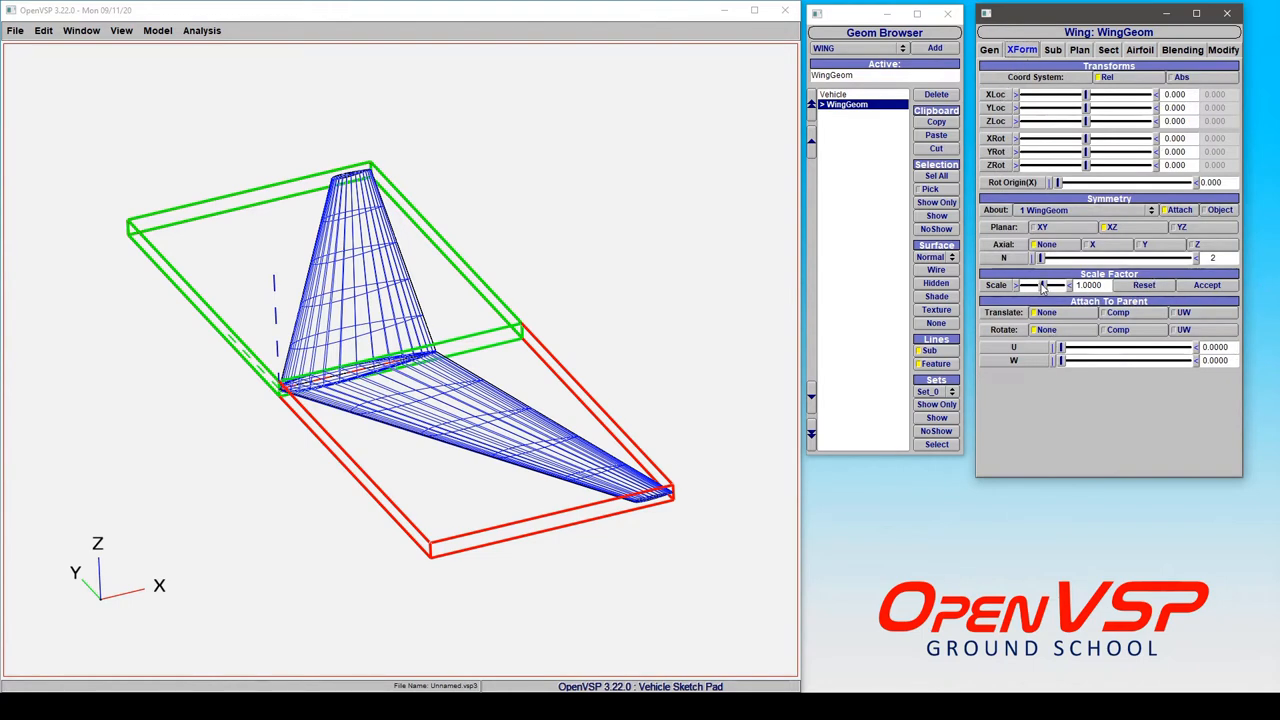
pyautogui.click(1092, 50)
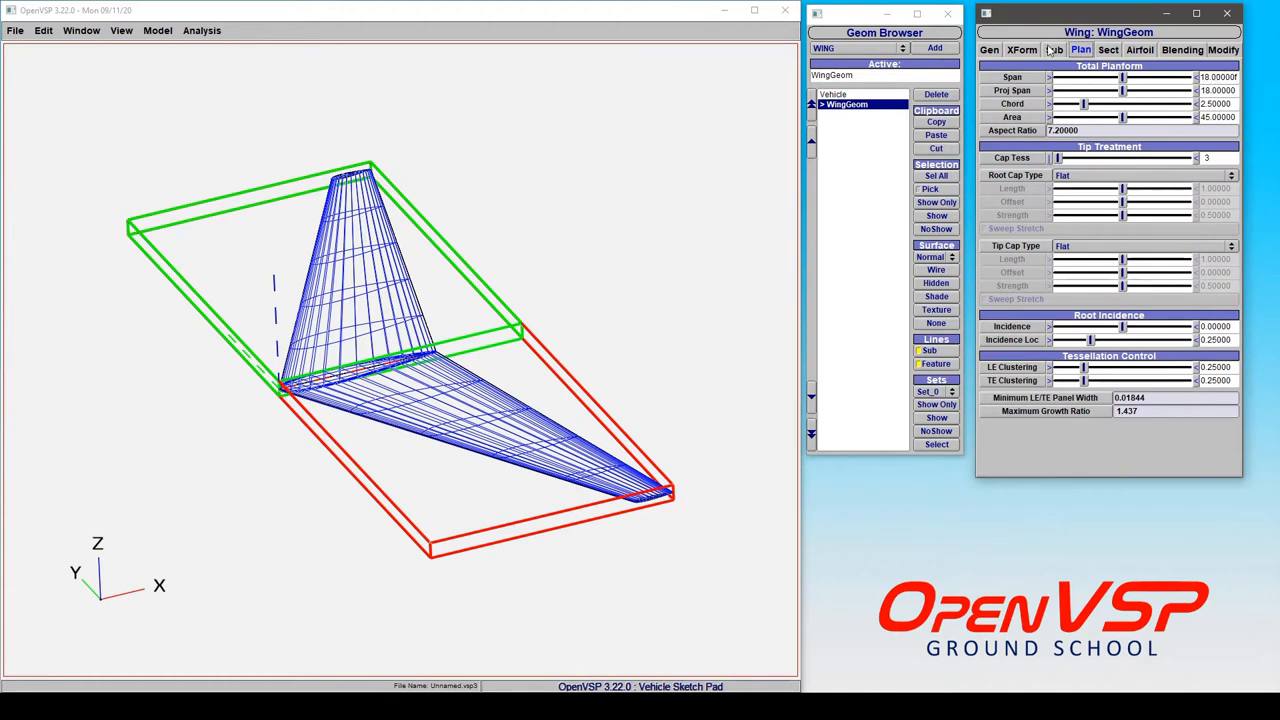
pyautogui.click(1036, 48)
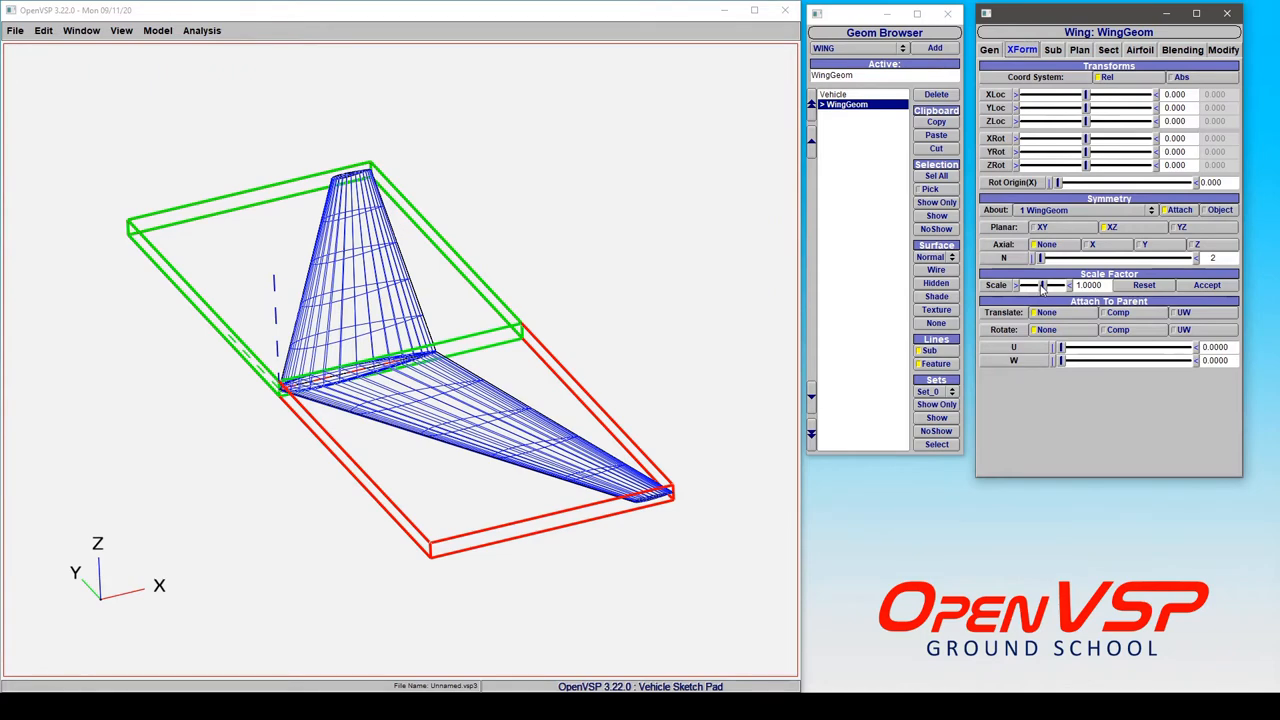
pyautogui.click(1088, 50)
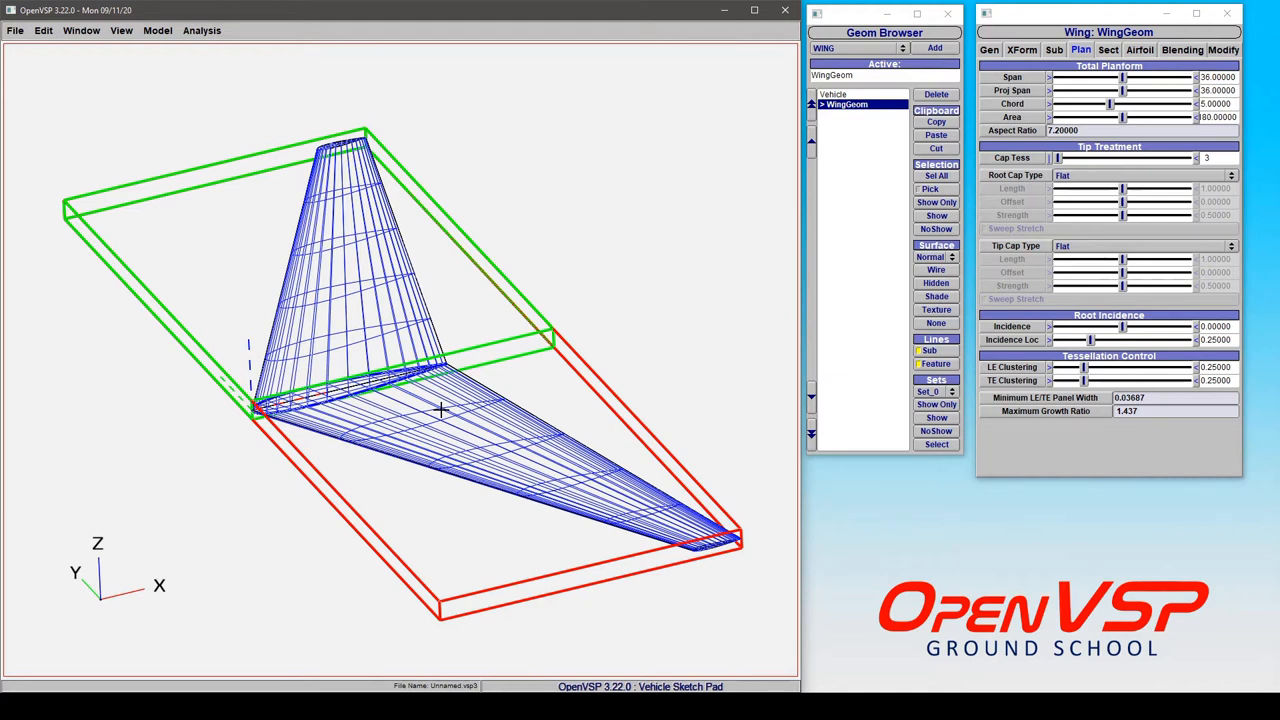
# Reset the wing's XForm Scale so the factor returns to 1.
pyautogui.click(1020, 50)
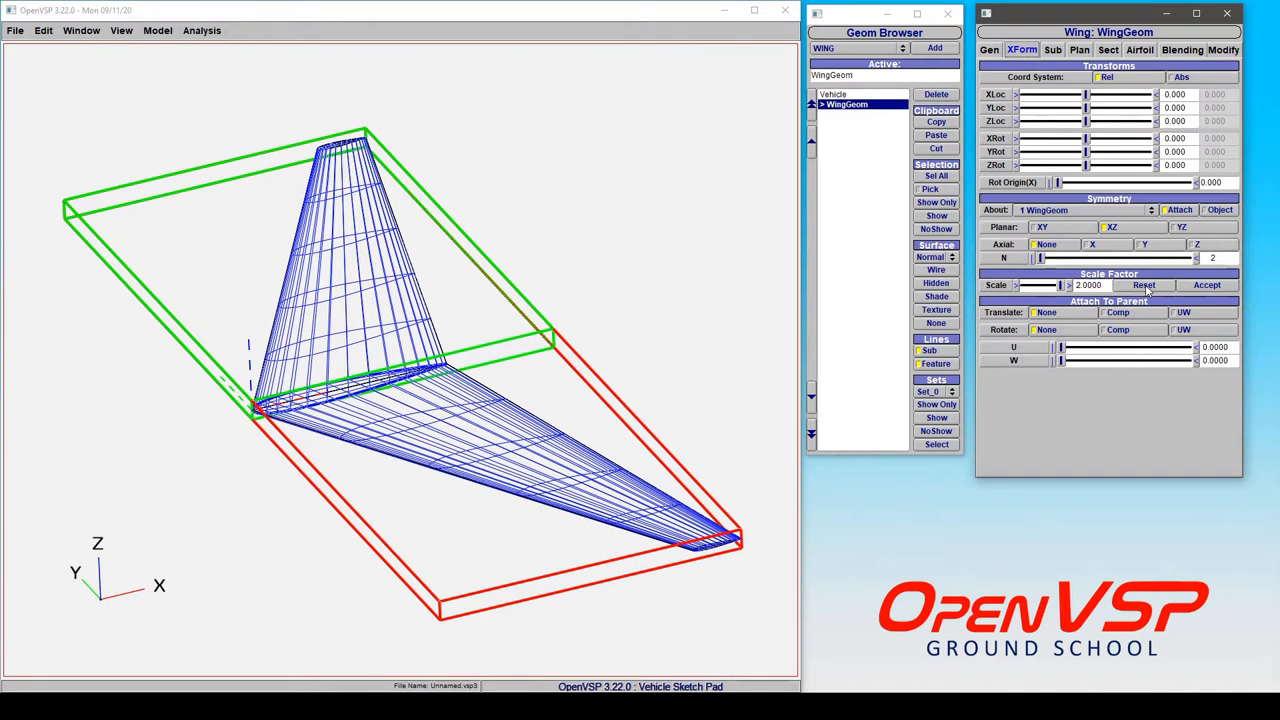
pyautogui.click(1144, 284)
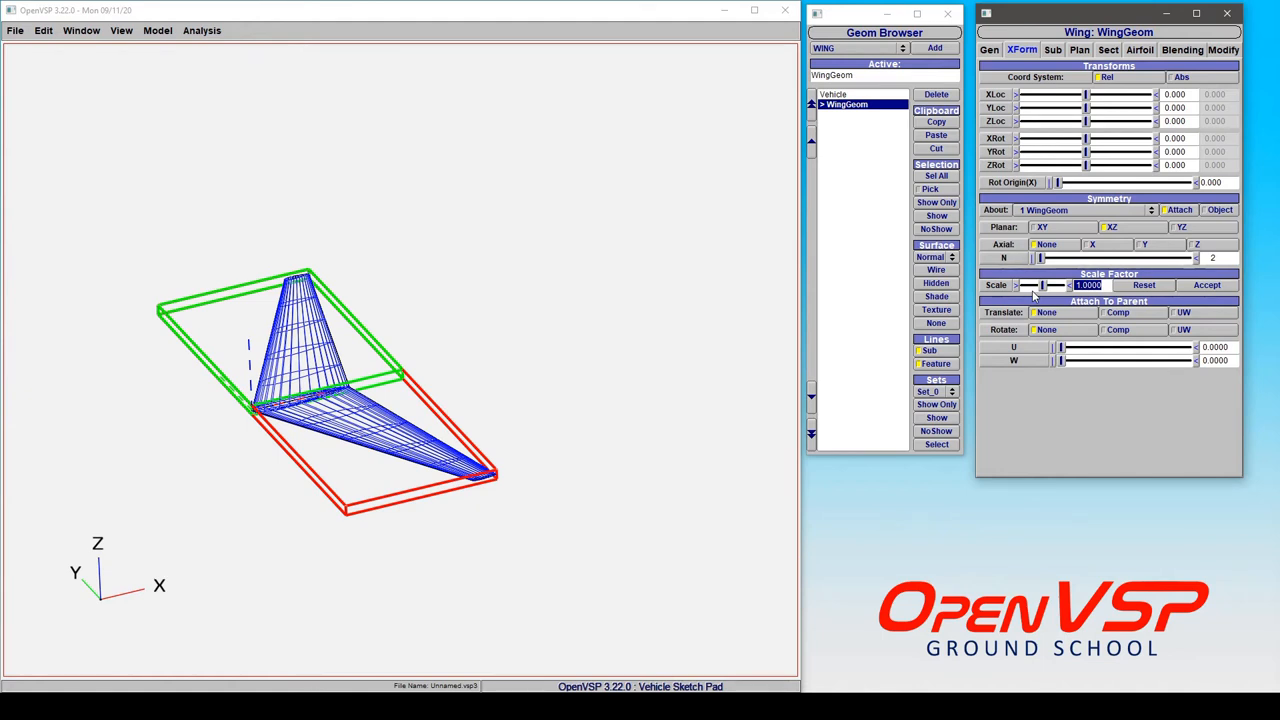
# Scale the wing by 1/24 and check the reduced total span of 0.75.
pyautogui.write('1/24')
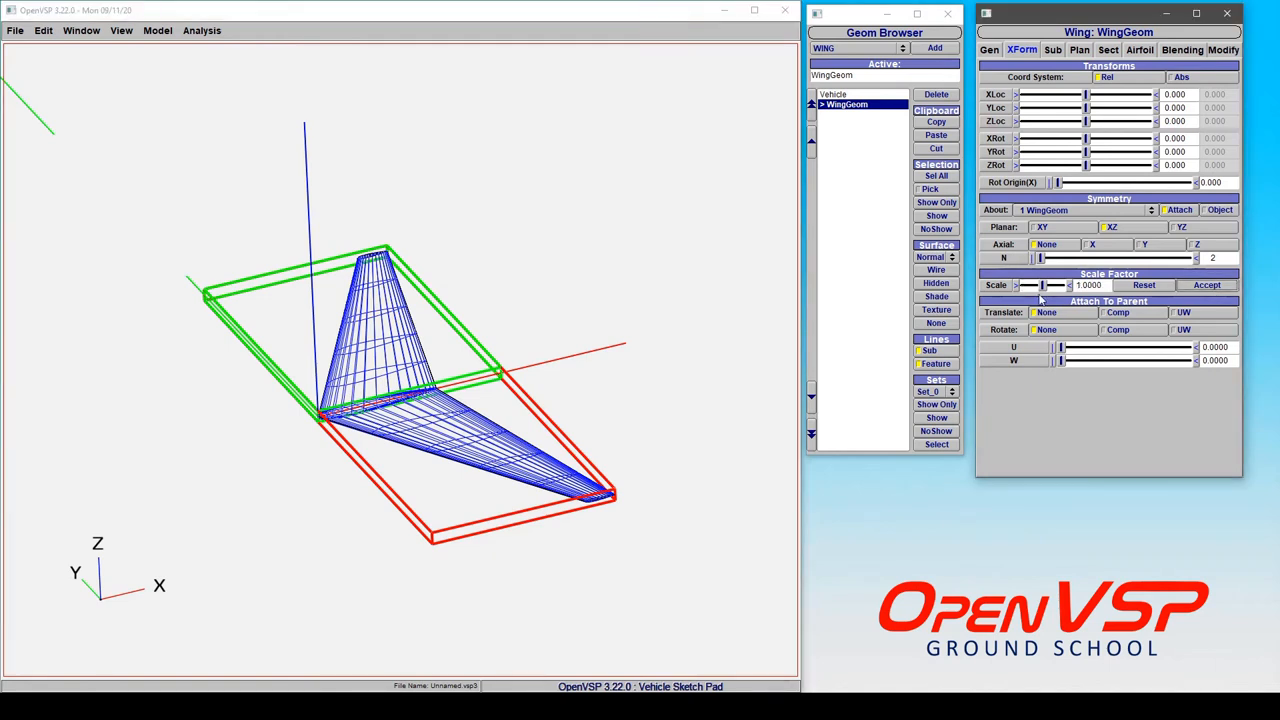
pyautogui.moveTo(608, 328)
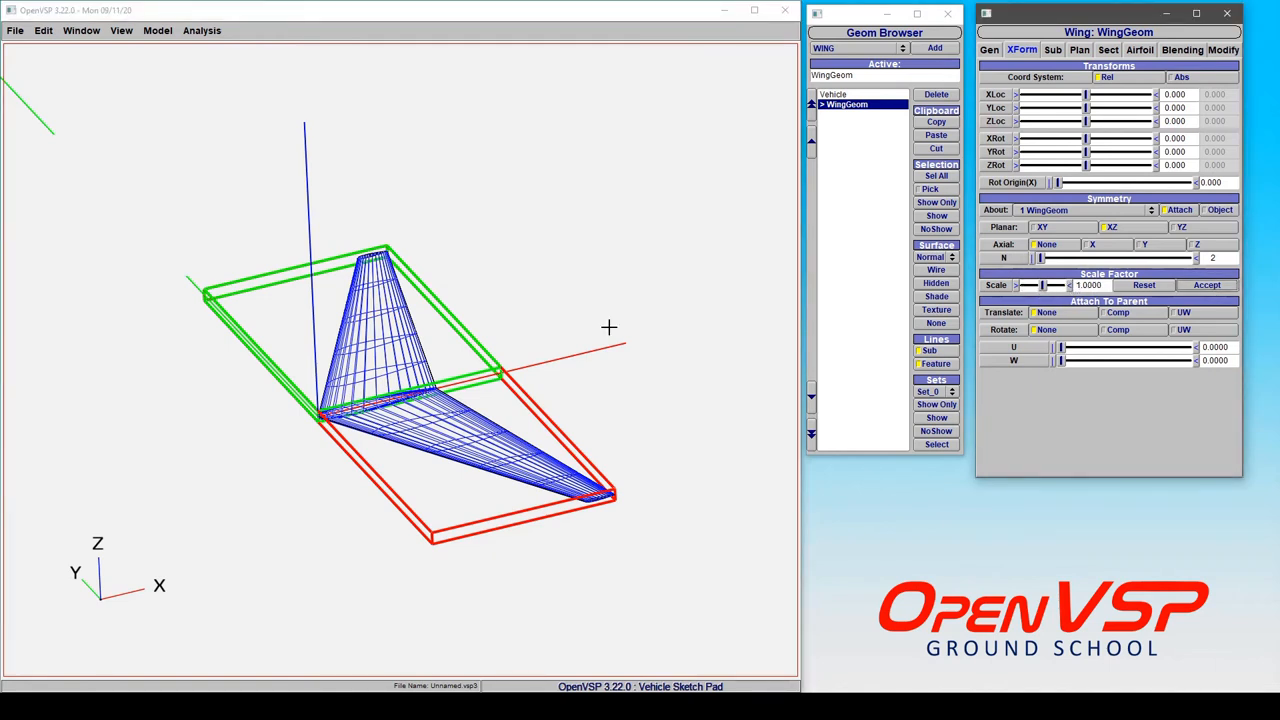
pyautogui.moveTo(648, 458)
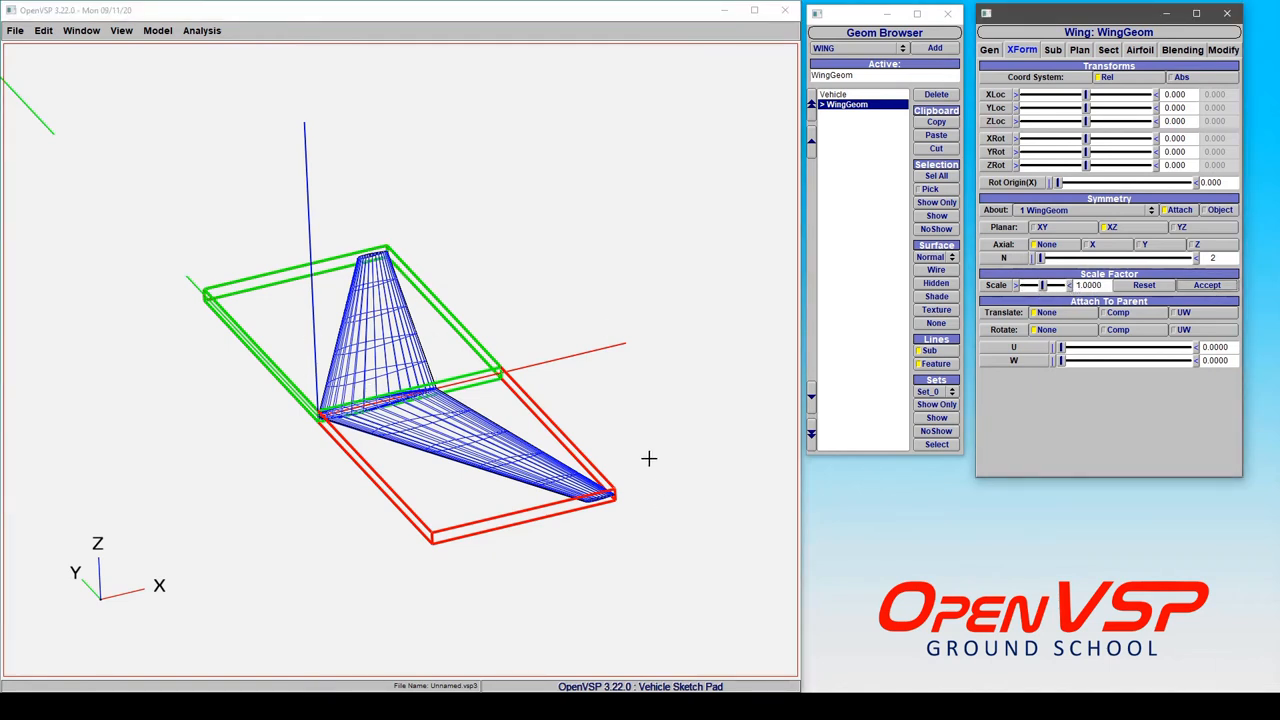
pyautogui.moveTo(1092, 50)
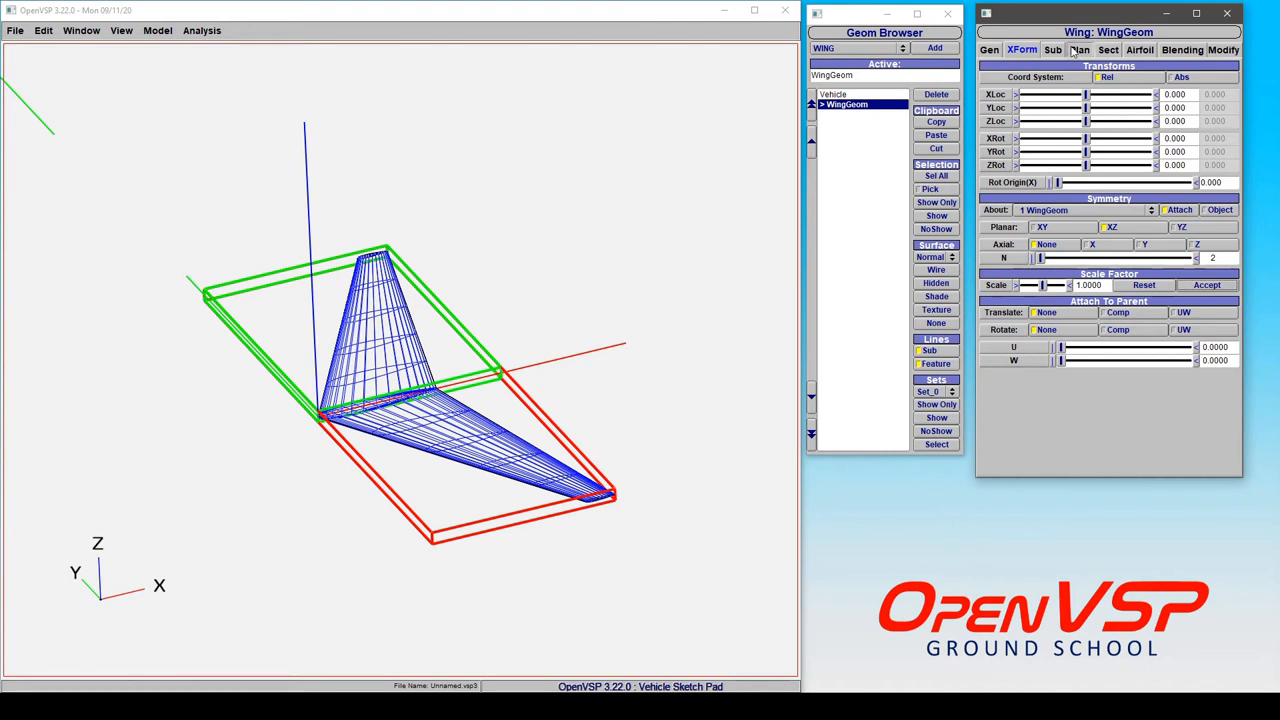
pyautogui.click(1092, 50)
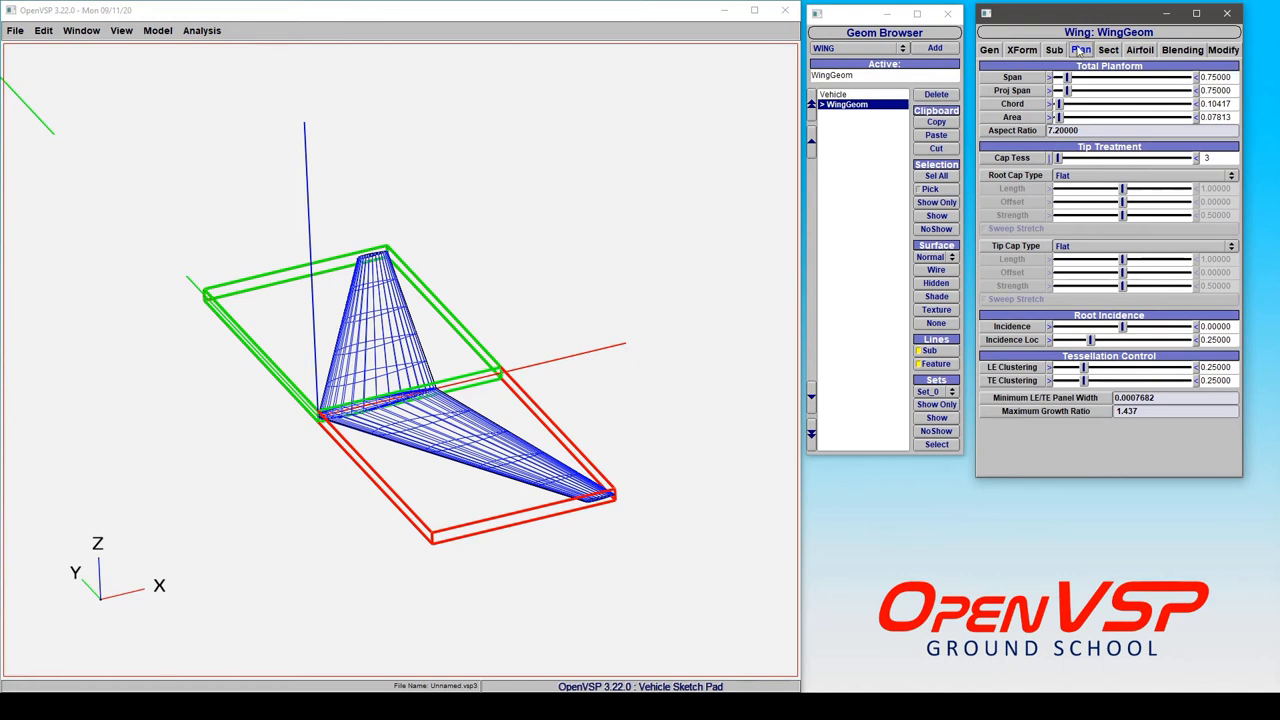
# Scale the wing by 304.8 and confirm the total planform span of 228.6 mm.
pyautogui.click(1036, 48)
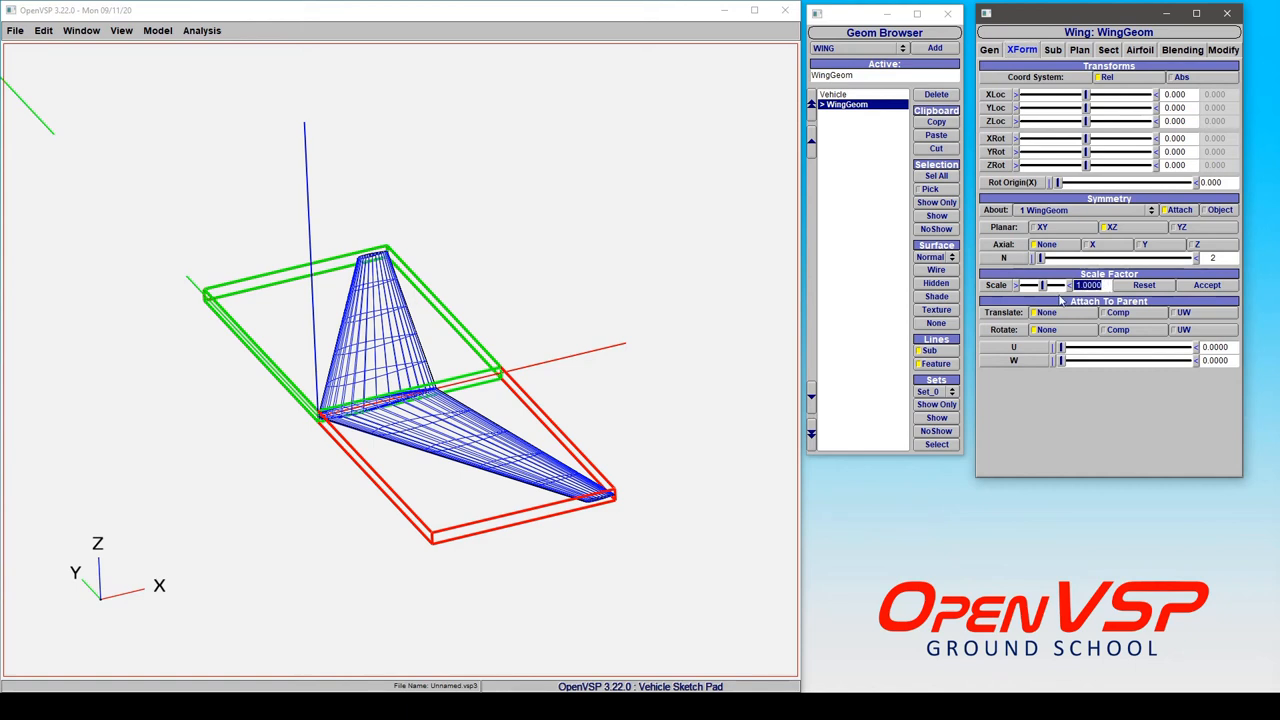
pyautogui.write('12*25.4')
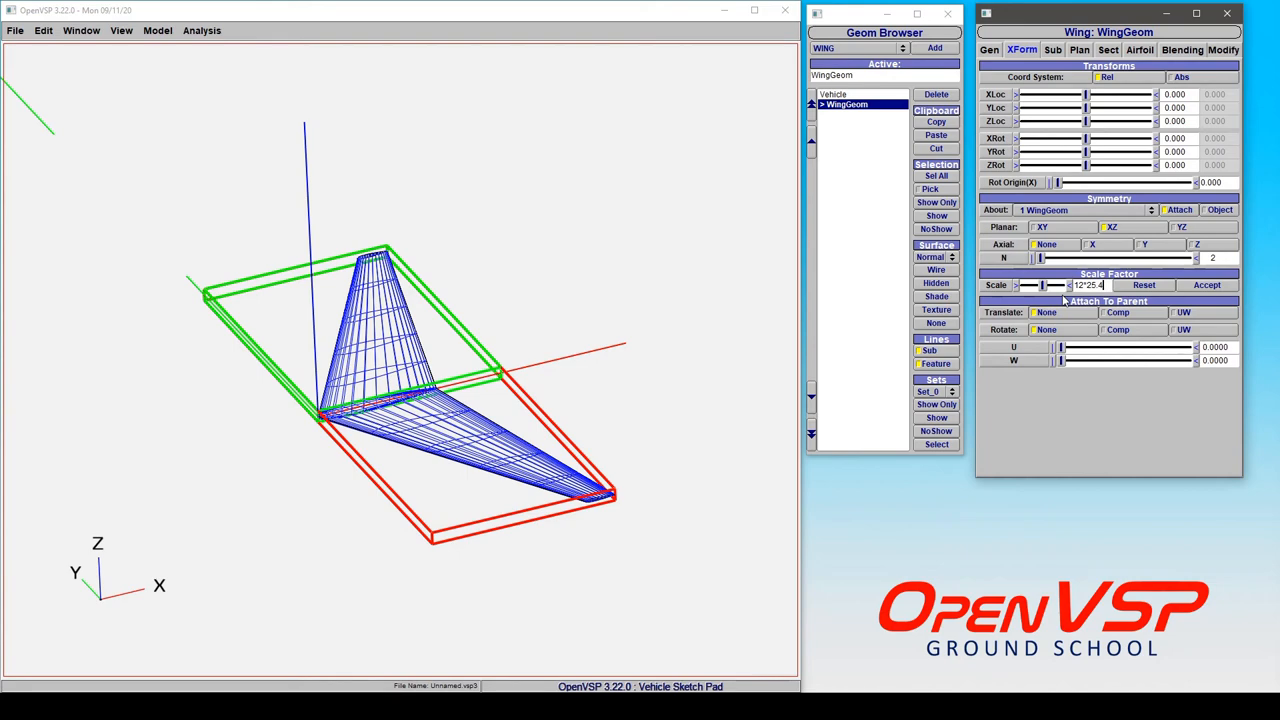
pyautogui.write('304.8000')
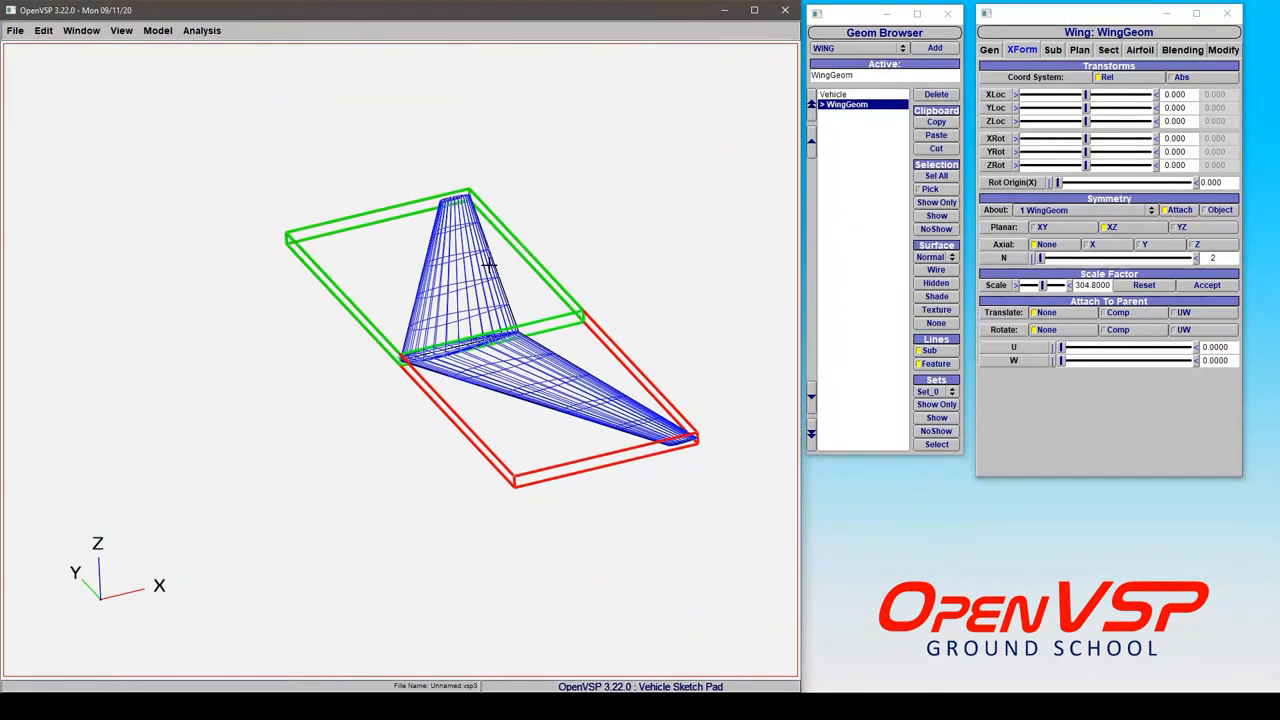
pyautogui.click(1112, 50)
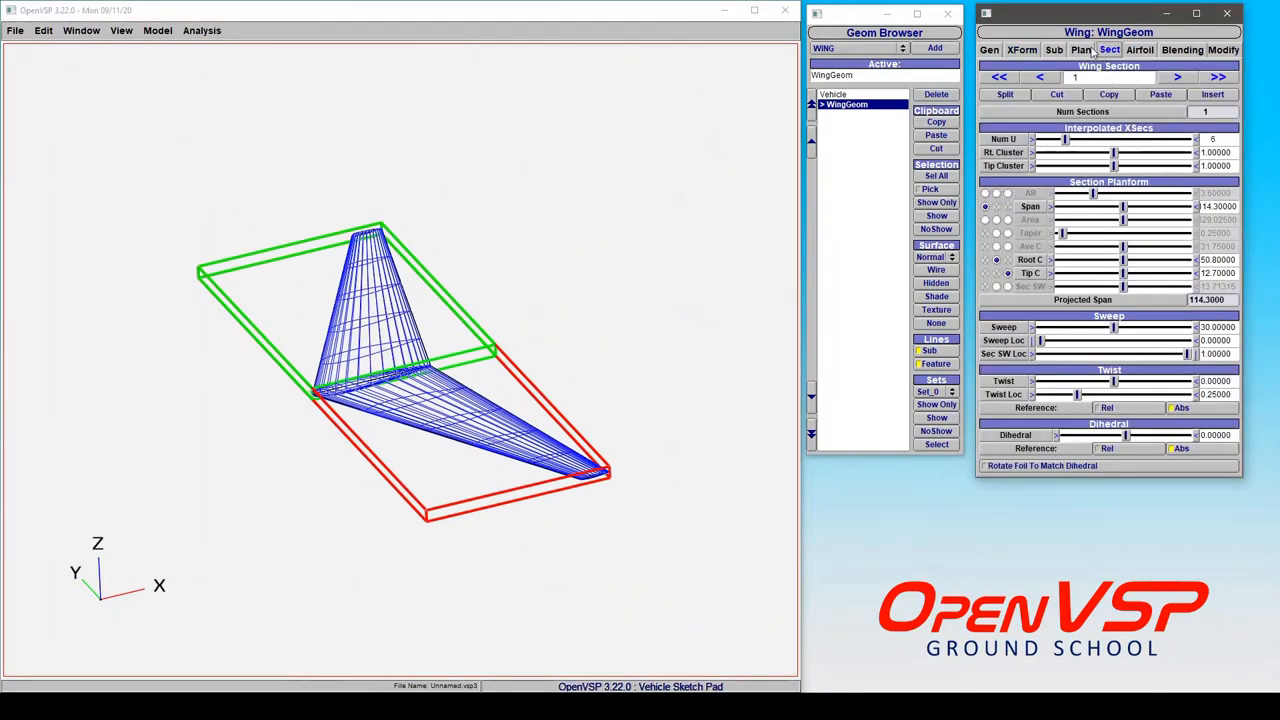
pyautogui.click(1080, 50)
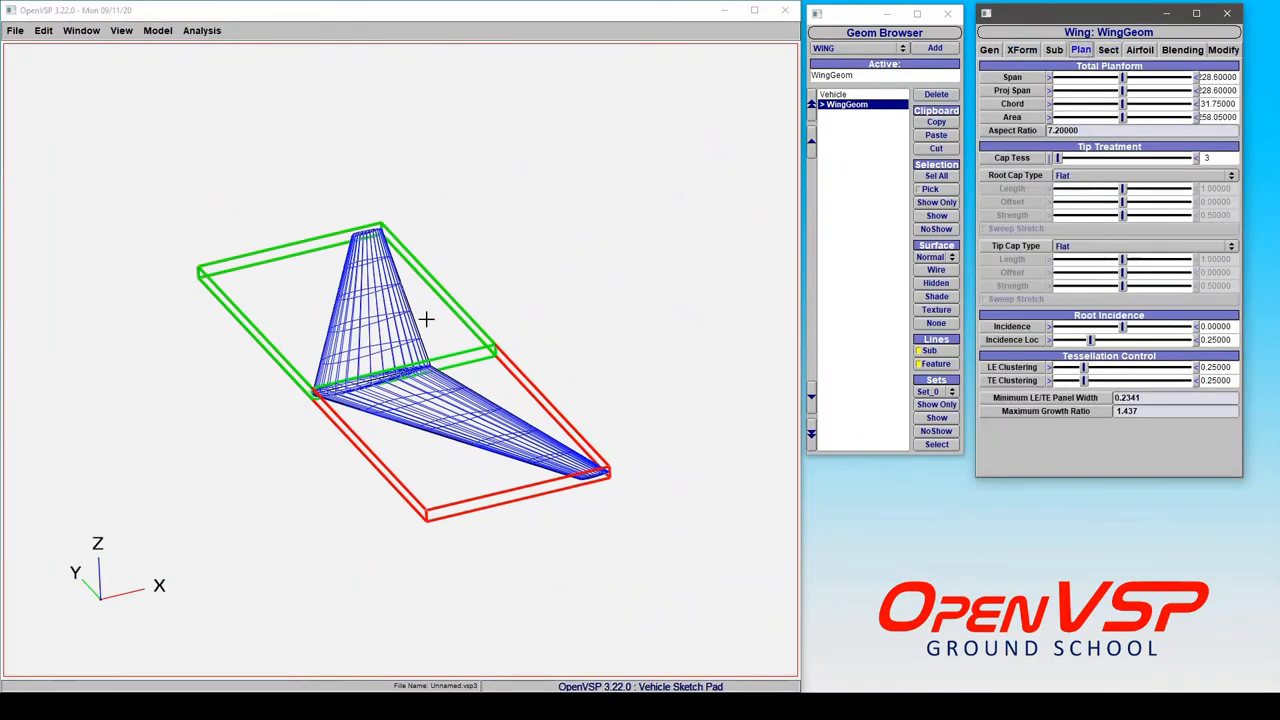